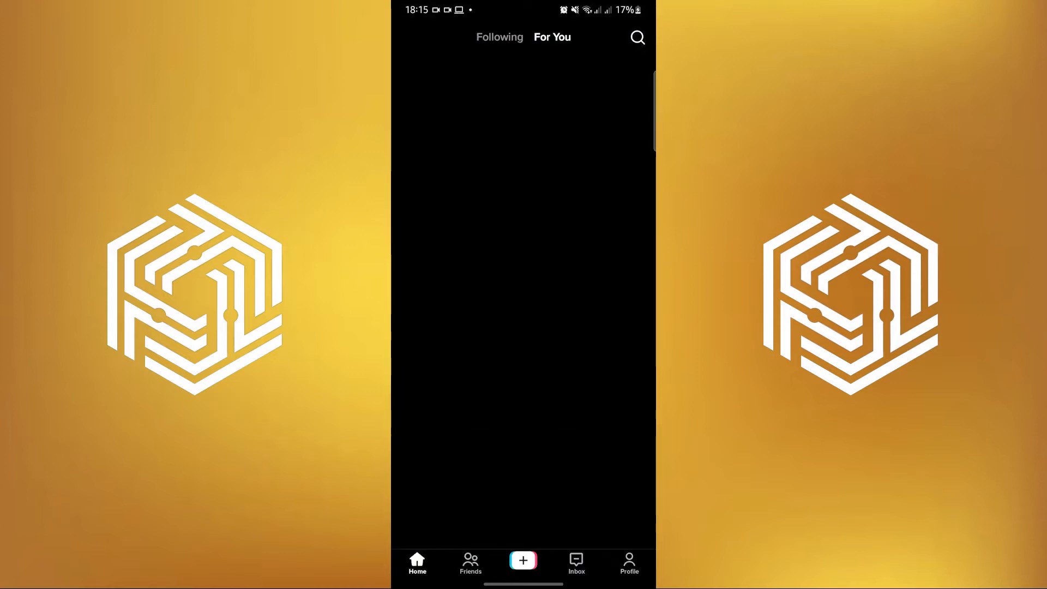
# From the profile's menu, reach Settings and privacy and scroll down to its support options.
pyautogui.click(629, 564)
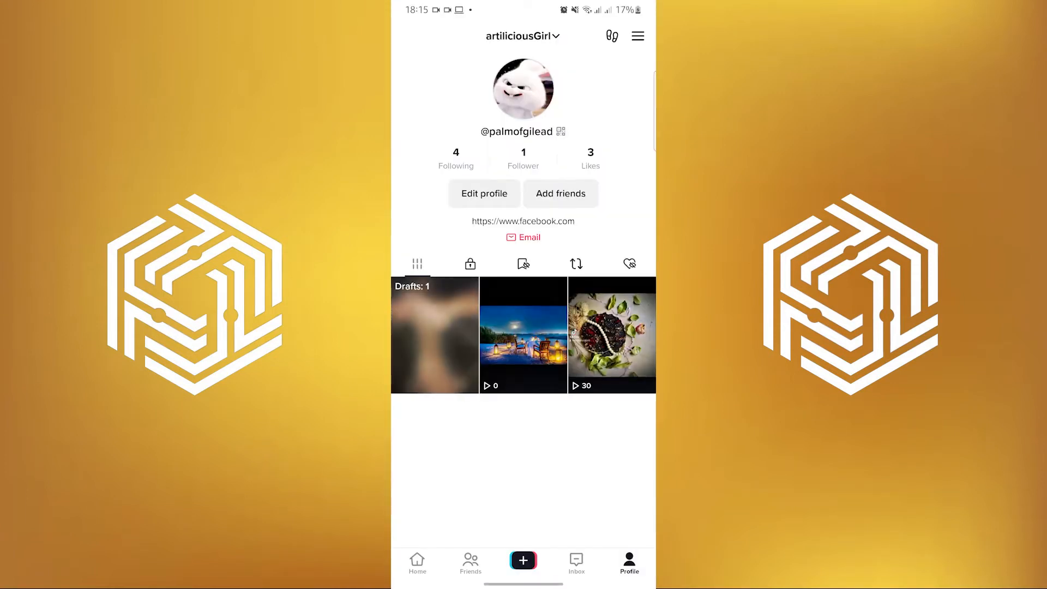
pyautogui.click(637, 36)
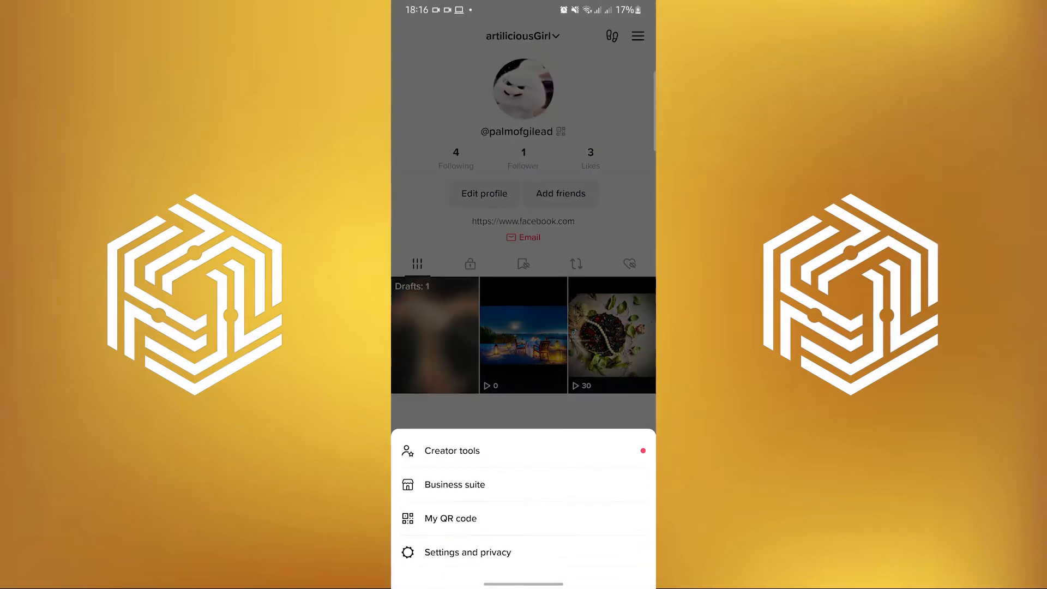
pyautogui.click(468, 551)
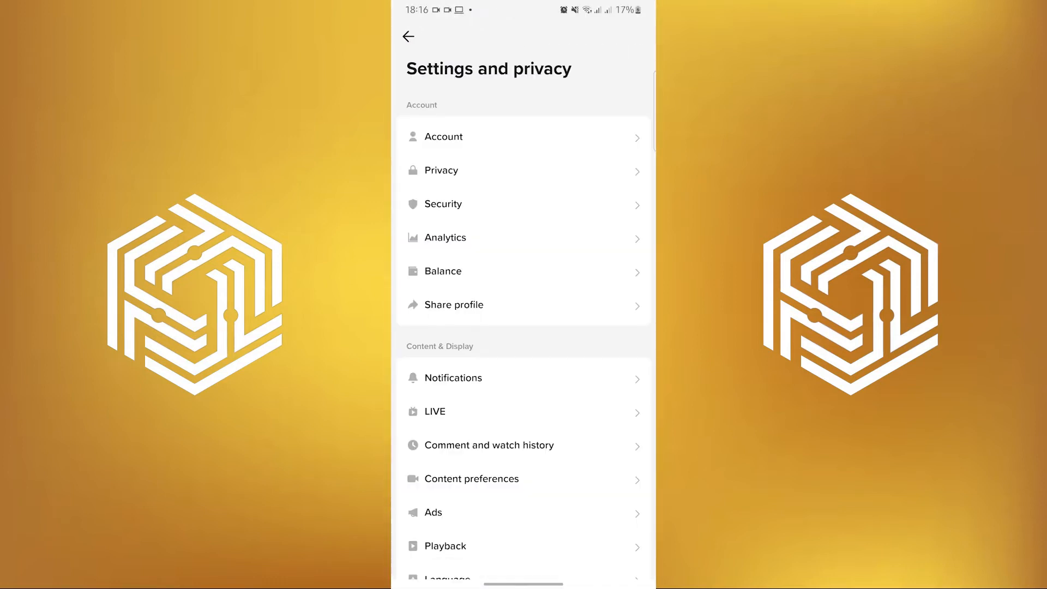
pyautogui.scroll(-3)
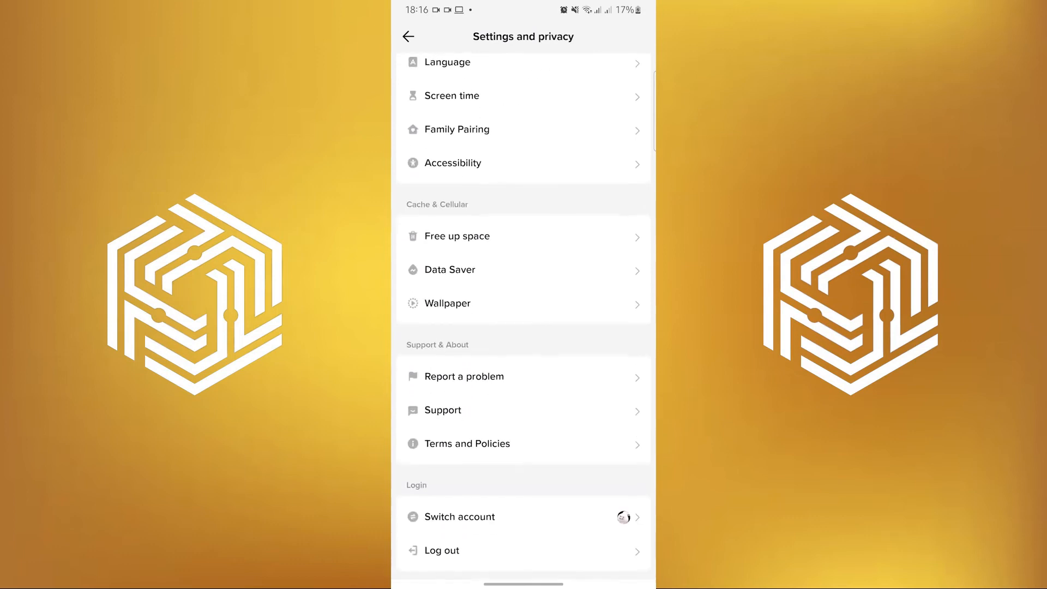
# Start Report a problem and reach the 'Unable to change username' help topic.
pyautogui.click(441, 549)
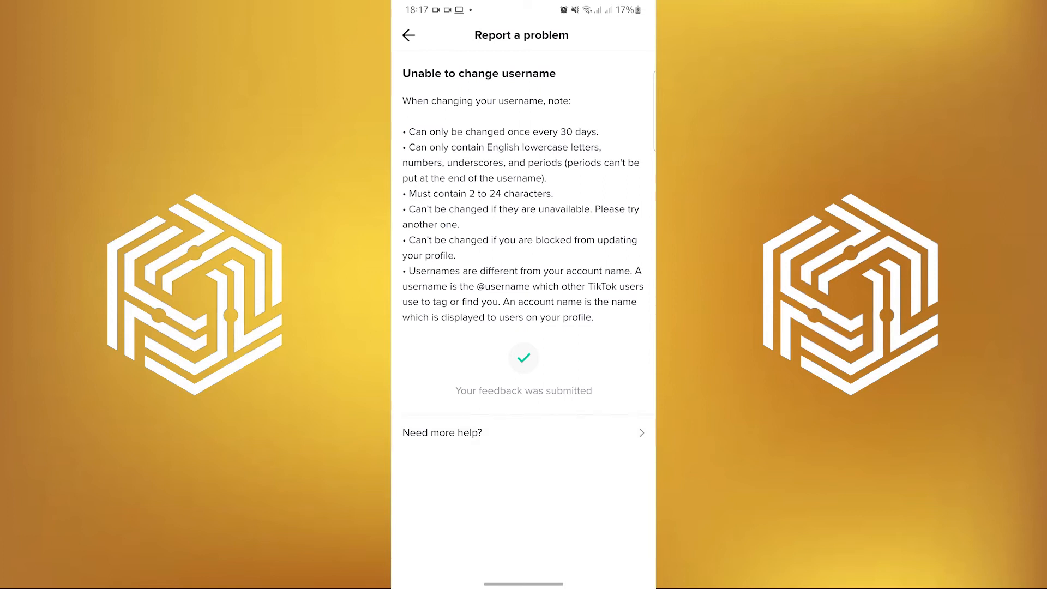
# Via Need more help?, finish the feedback message with a new line reading 'Please fix it. Thanks'.
pyautogui.click(408, 35)
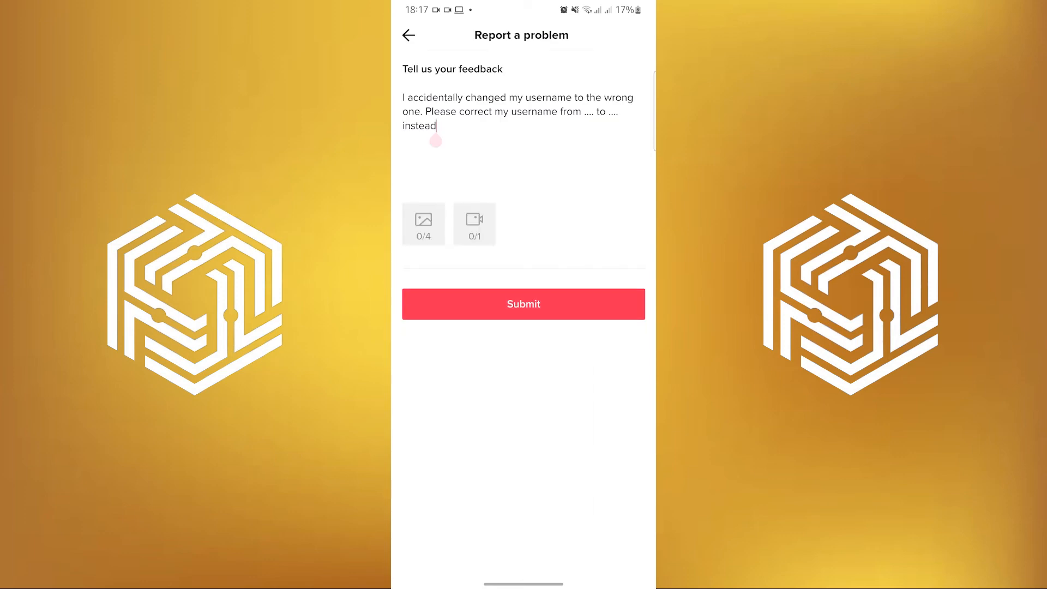
pyautogui.click(434, 139)
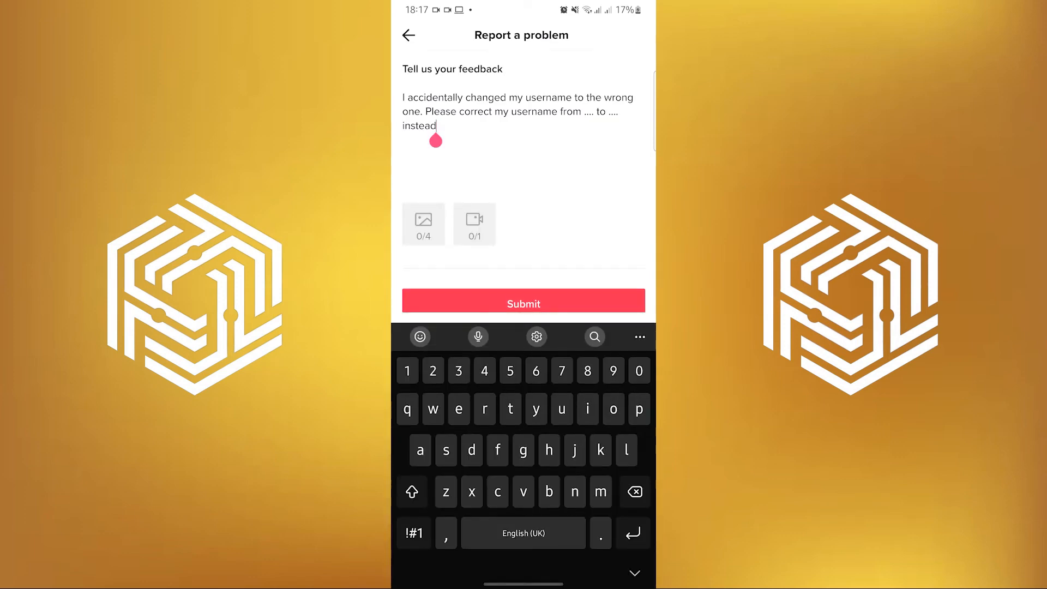
pyautogui.click(520, 111)
pyautogui.write('.')
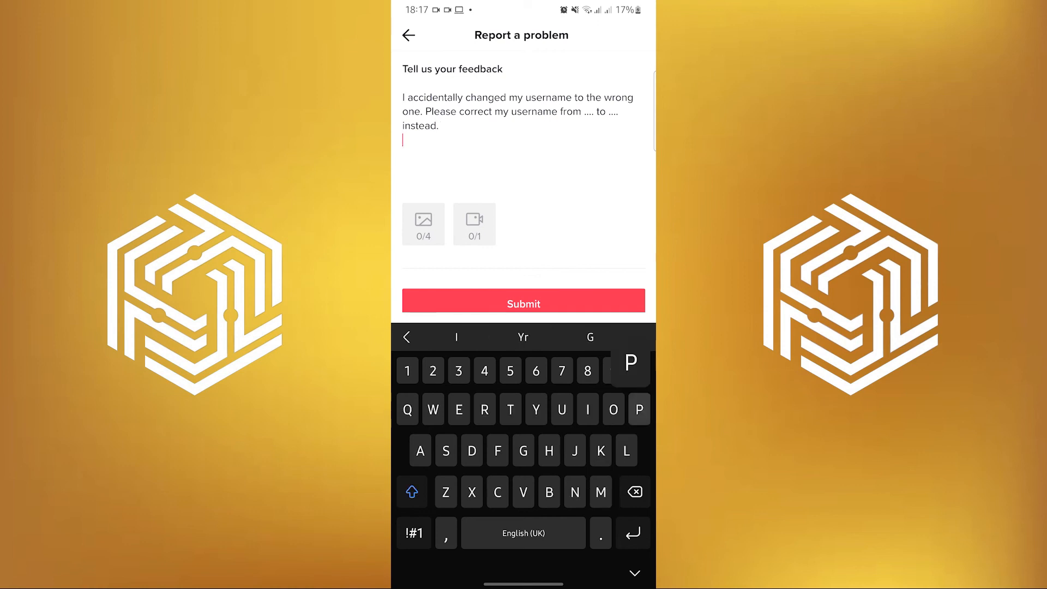
pyautogui.write('Please fix it. Thanks')
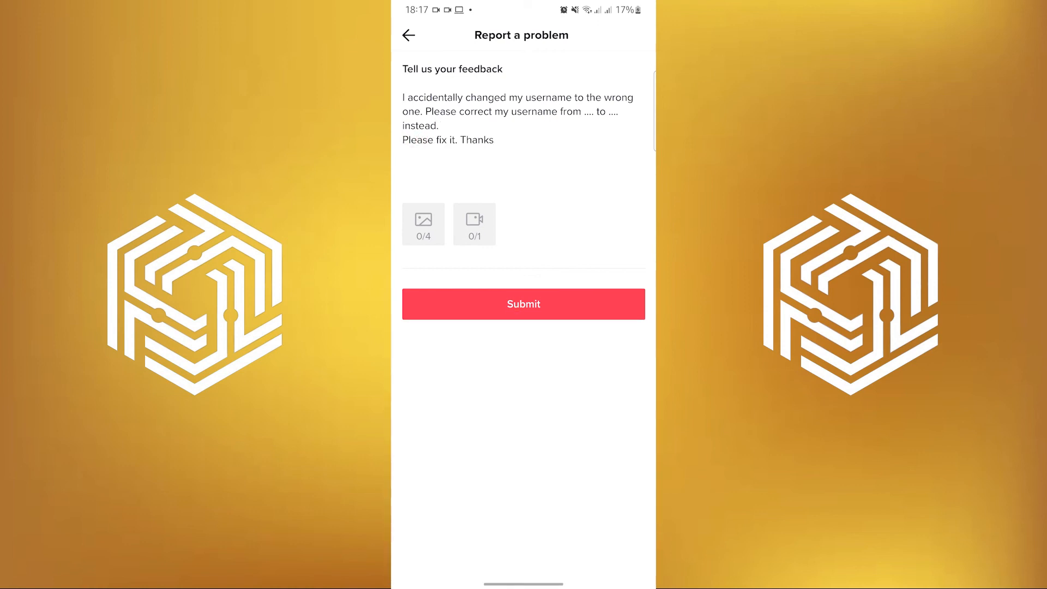